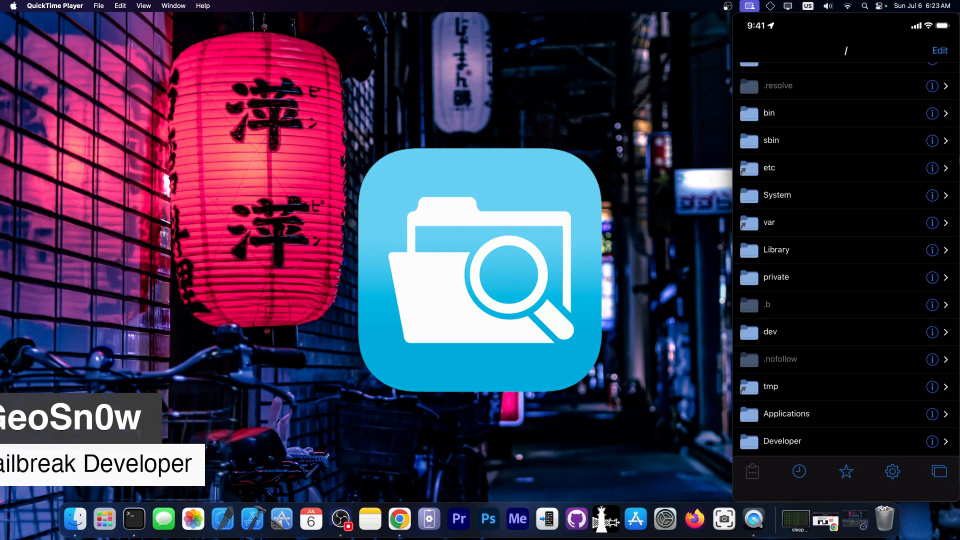
Step: Browse System/Library in Filza, check a CacheDelete folder's info, then reach PrivateFrameworks
{"action": "left_click", "coordinate": [776, 195]}
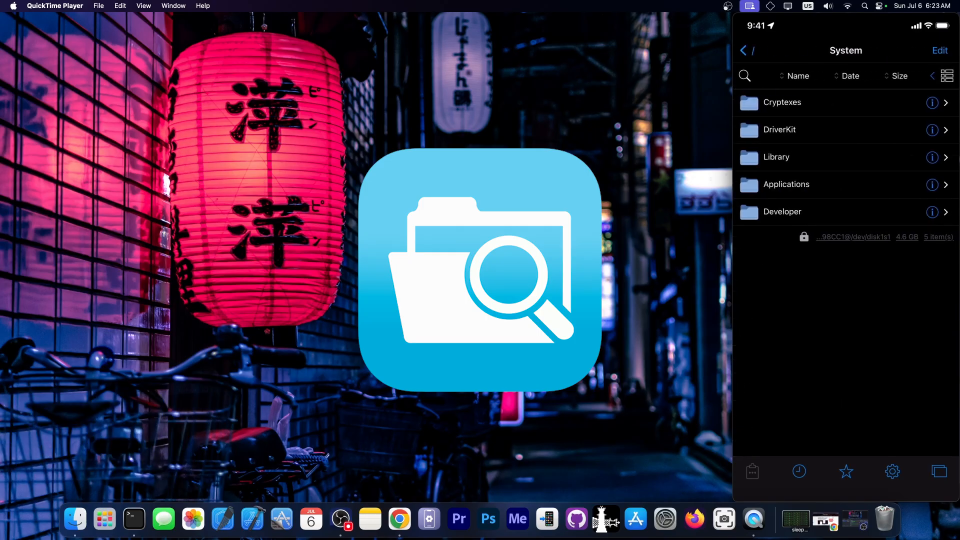
{"action": "left_click", "coordinate": [776, 157]}
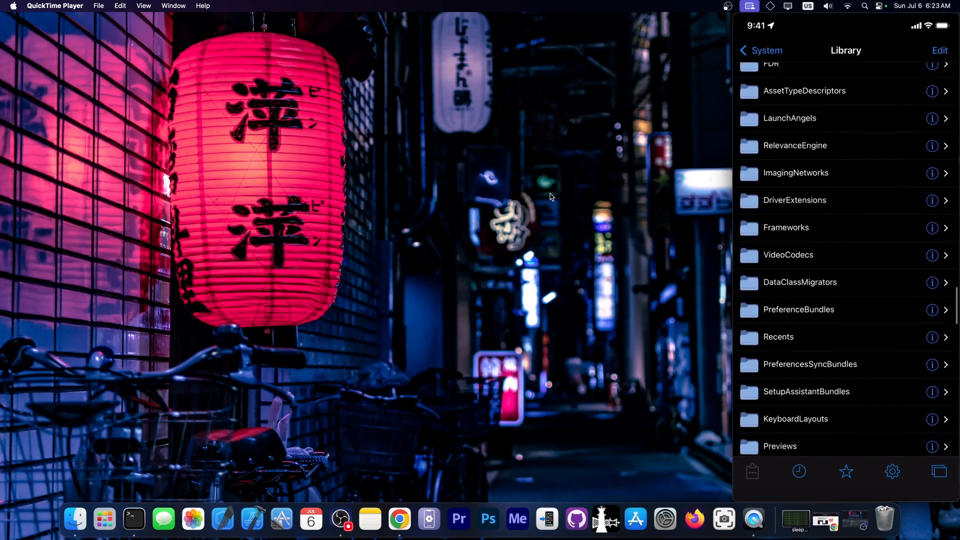
{"action": "scroll", "scroll_direction": "down", "scroll_amount": 3}
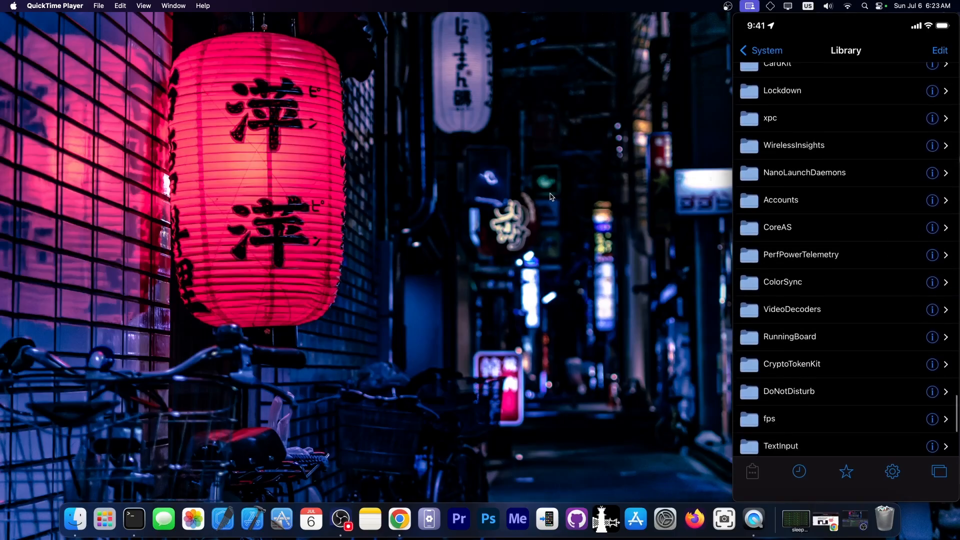
{"action": "scroll", "scroll_direction": "down", "scroll_amount": 3}
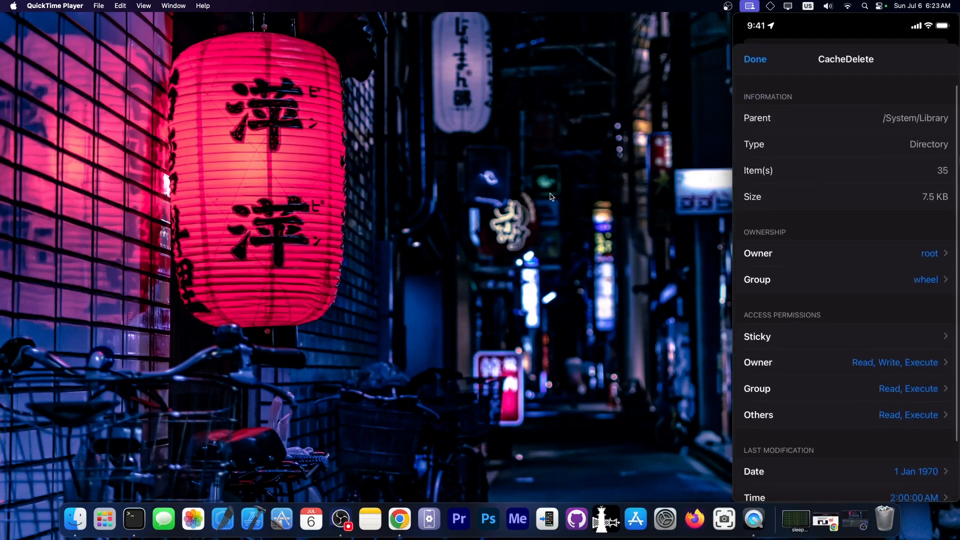
{"action": "left_click", "coordinate": [754, 59]}
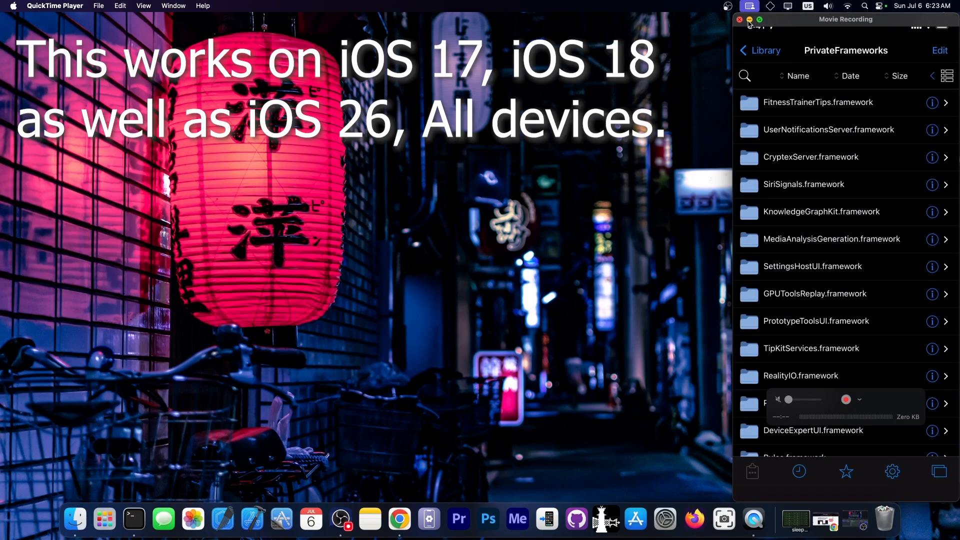
{"action": "left_click", "coordinate": [740, 20]}
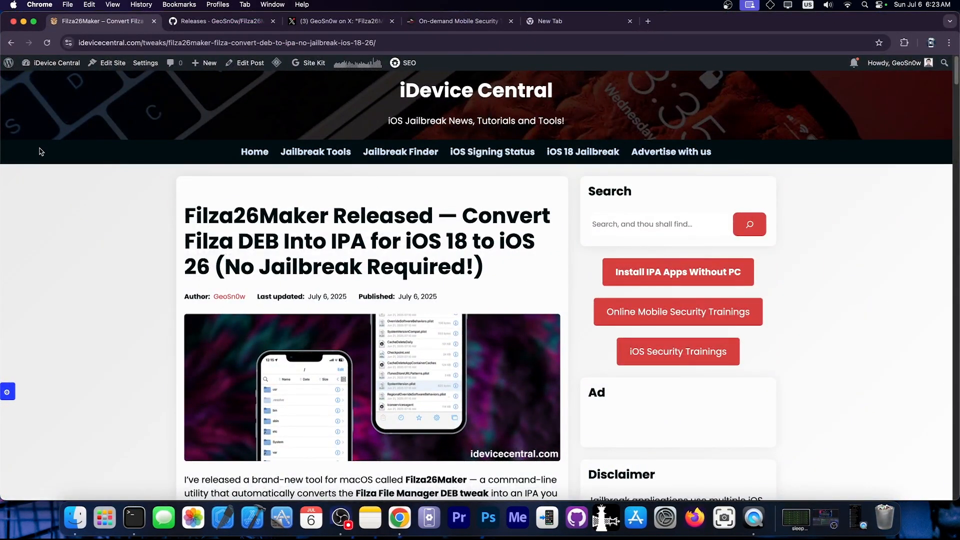
{"action": "scroll", "scroll_direction": "down", "scroll_amount": 3}
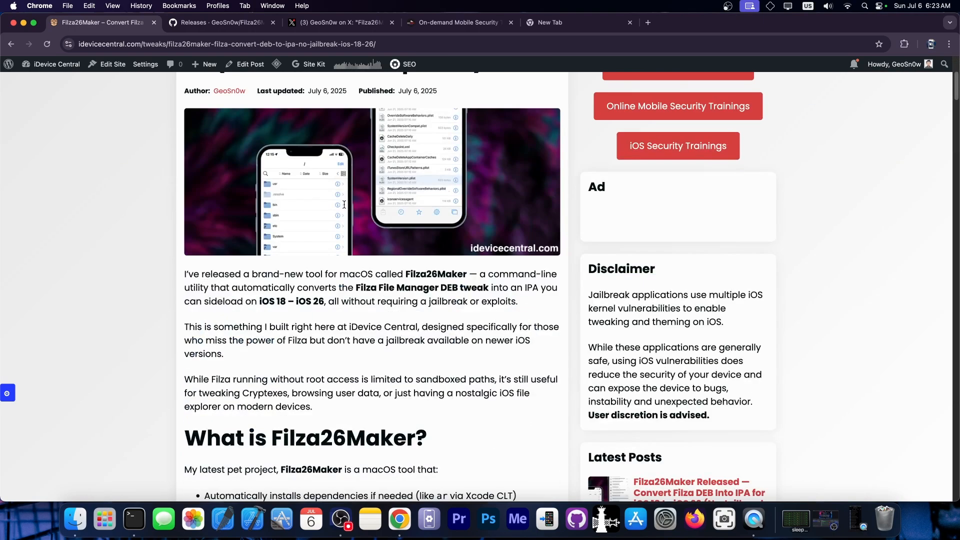
{"action": "scroll", "scroll_direction": "down", "scroll_amount": 3}
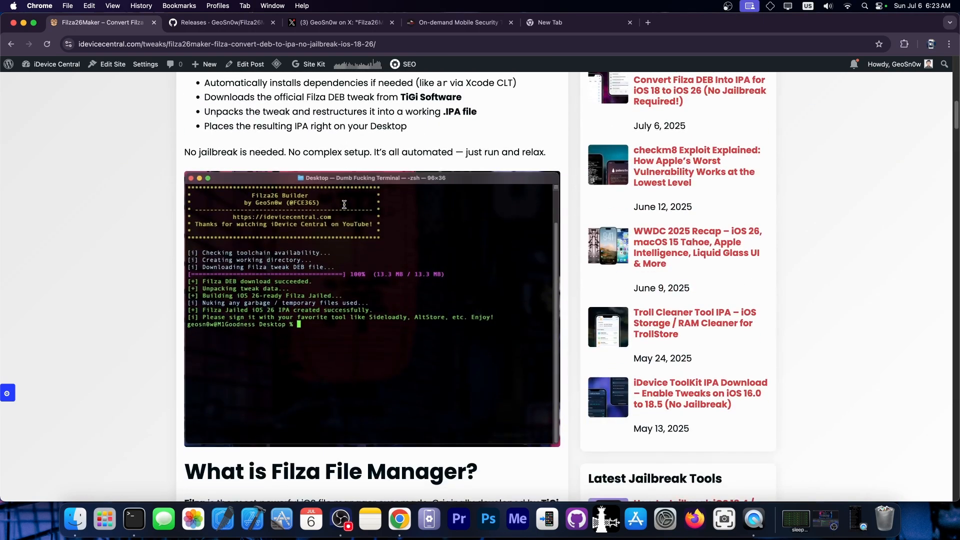
{"action": "scroll", "scroll_direction": "down", "scroll_amount": 3}
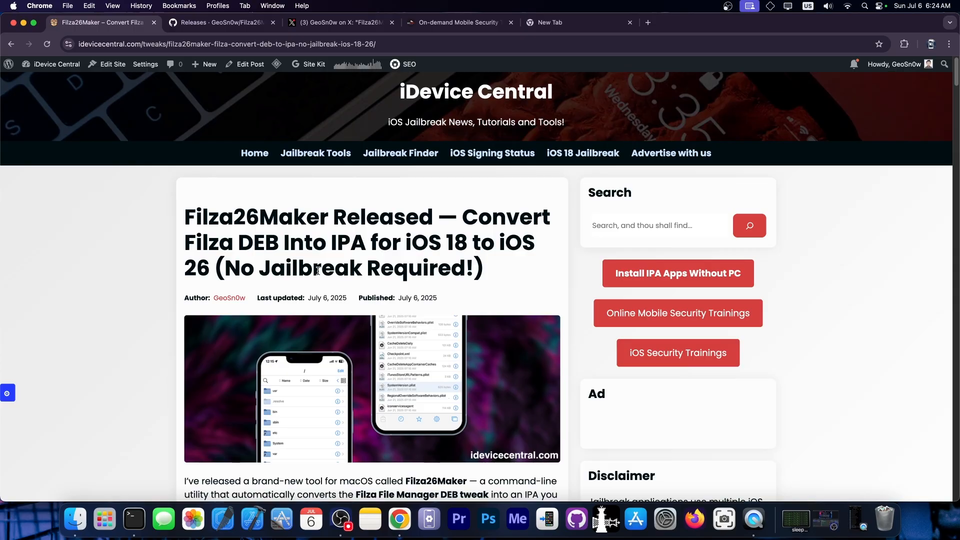
{"action": "mouse_move", "coordinate": [112, 227]}
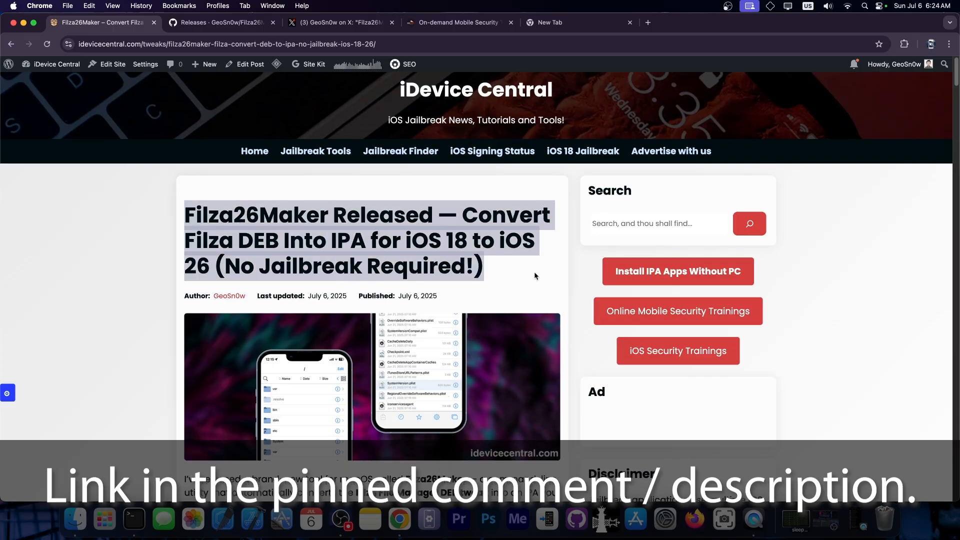
{"action": "scroll", "scroll_direction": "down", "scroll_amount": 3}
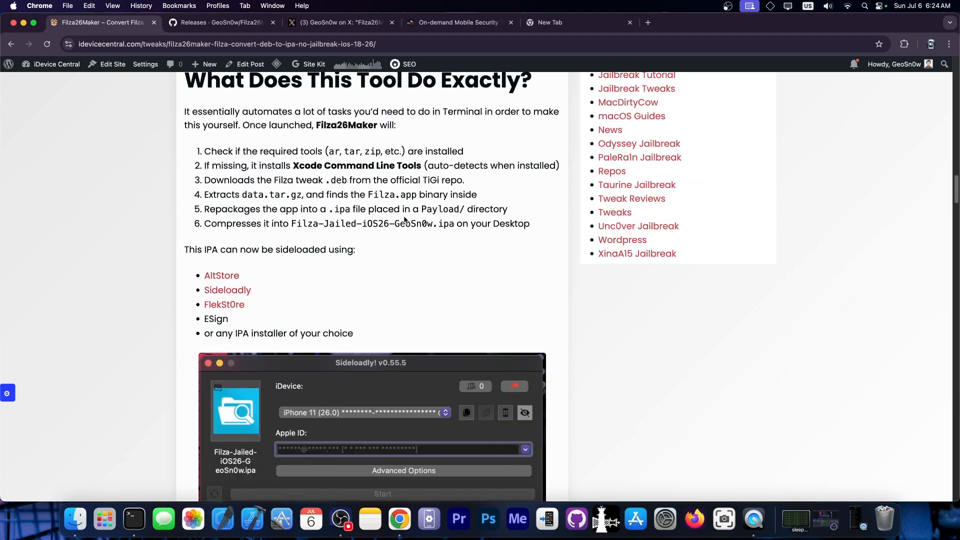
{"action": "scroll", "scroll_direction": "down", "scroll_amount": 3}
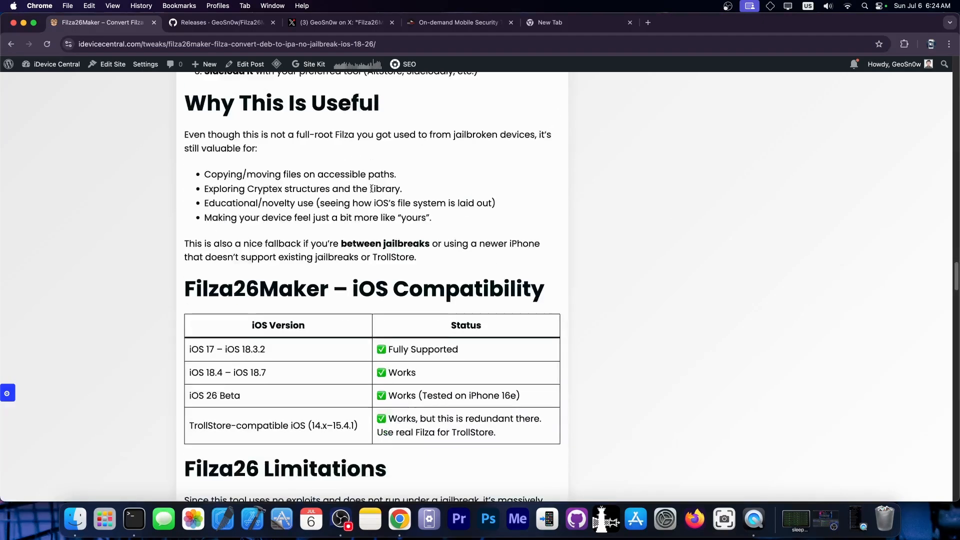
{"action": "scroll", "scroll_direction": "down", "scroll_amount": 3}
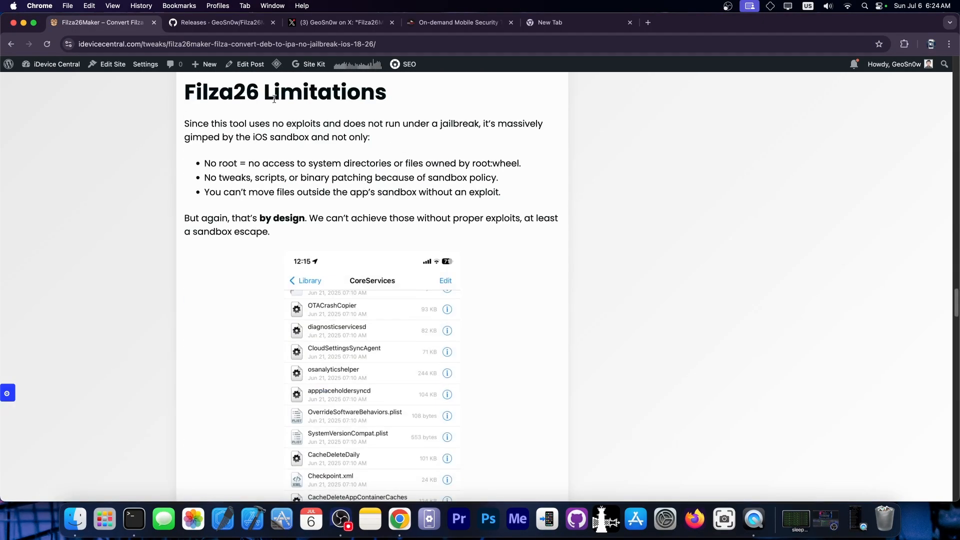
Step: Download the Filza26Maker-ARM-macOS binary from the v1.0 GitHub release assets
{"action": "left_click", "coordinate": [220, 22]}
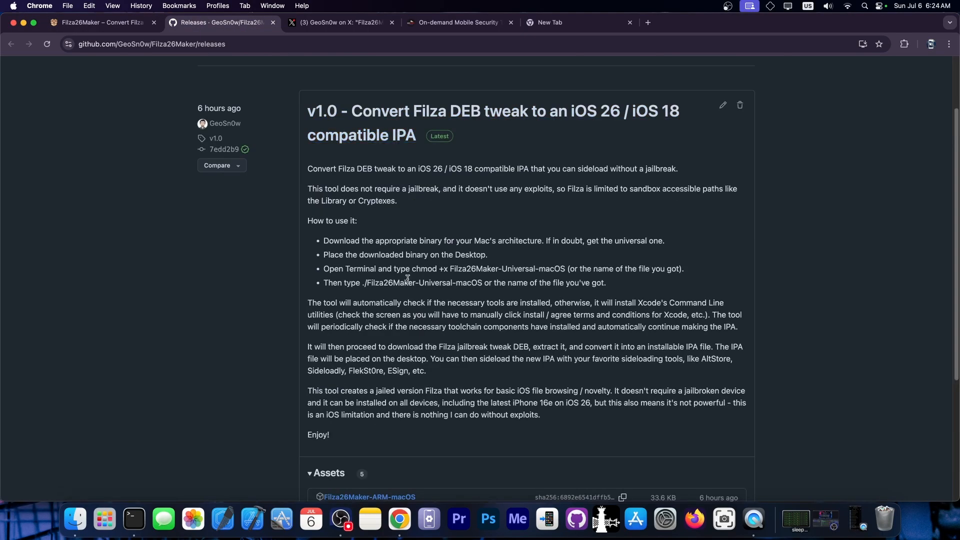
{"action": "scroll", "scroll_direction": "down", "scroll_amount": 3}
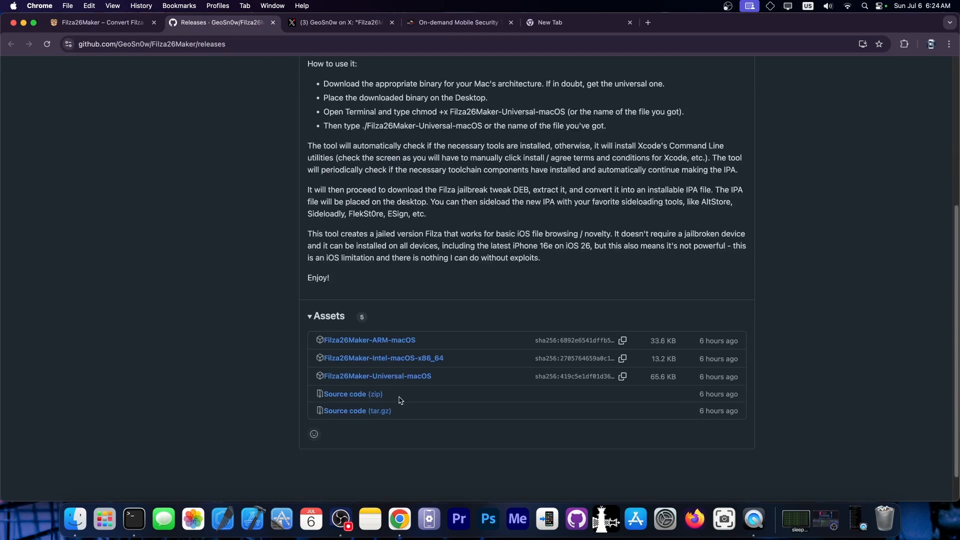
{"action": "mouse_move", "coordinate": [384, 358]}
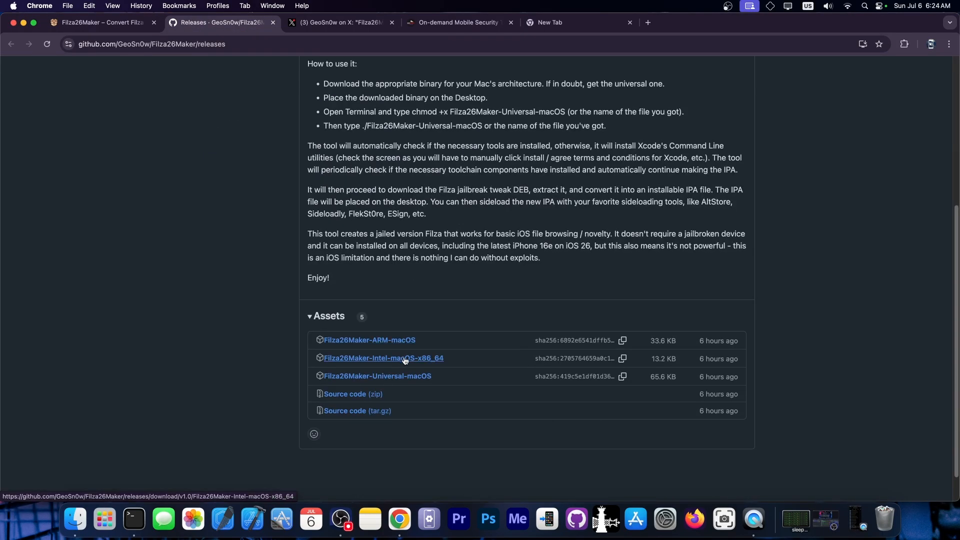
{"action": "mouse_move", "coordinate": [437, 361]}
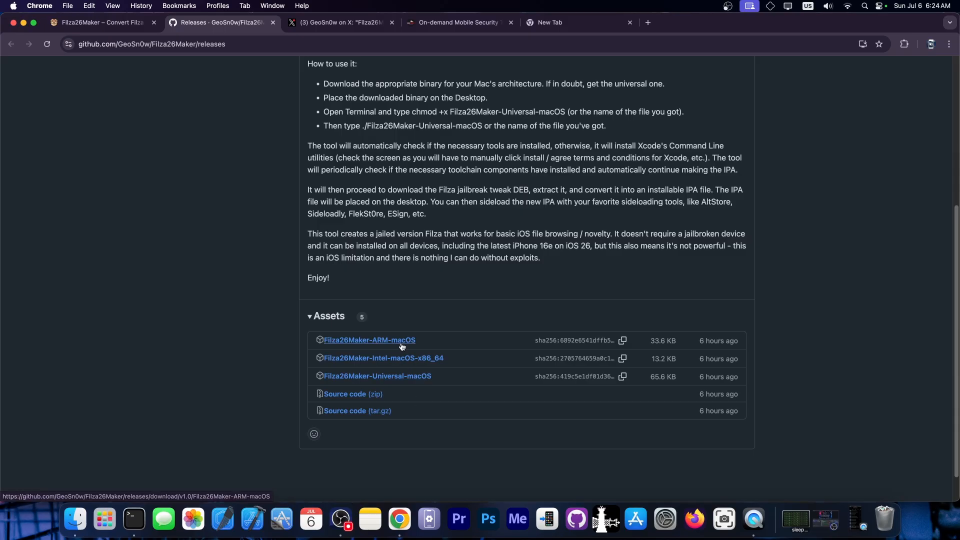
{"action": "left_click", "coordinate": [369, 340]}
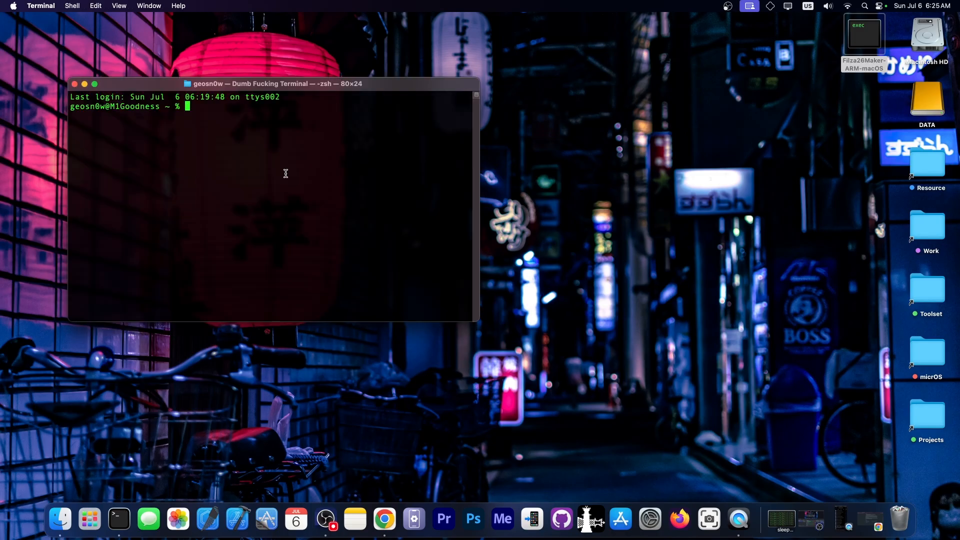
Step: On the Desktop, chmod +x the Filza26Maker-ARM-macOS binary and run it to build the IPA
{"action": "type", "text": "cd Desktop"}
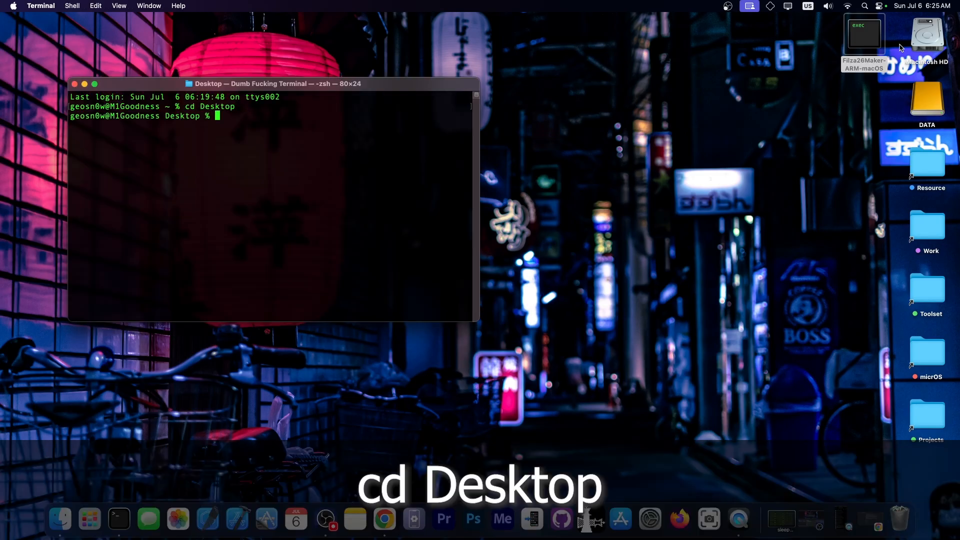
{"action": "type", "text": "chm"}
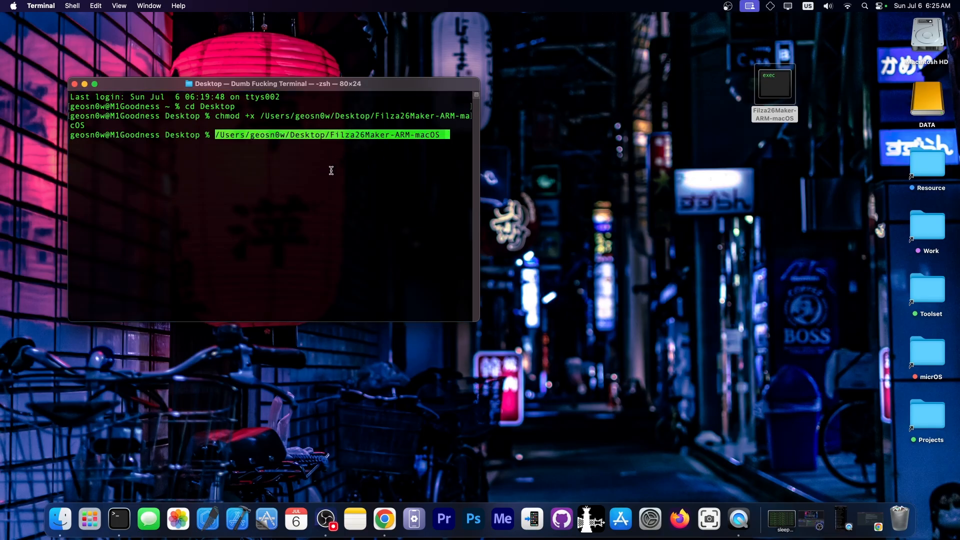
{"action": "key", "text": "Return"}
{"action": "type", "text": "\\"}
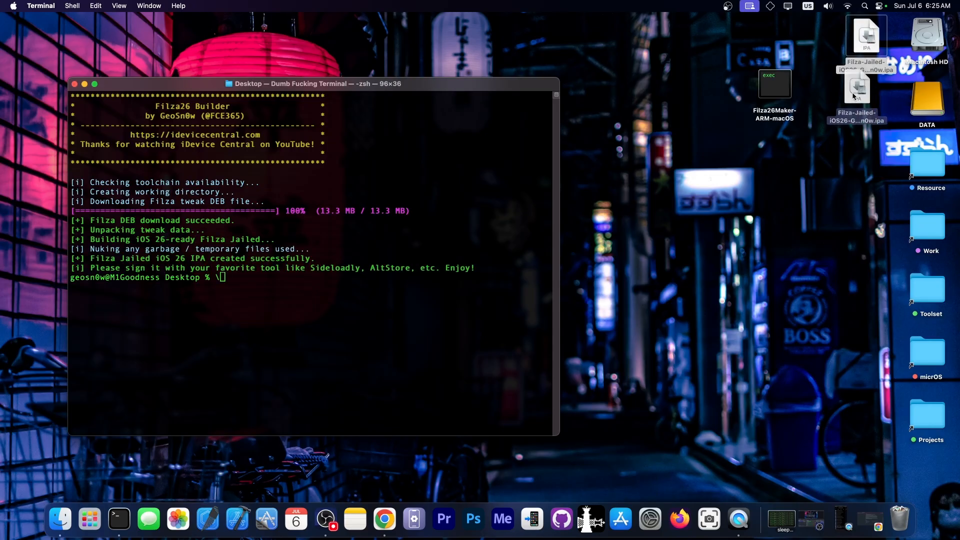
Step: Send the jailed Filza IPA to Sideloadly and start installing it on the iPhone 11
{"action": "right_click", "coordinate": [857, 95]}
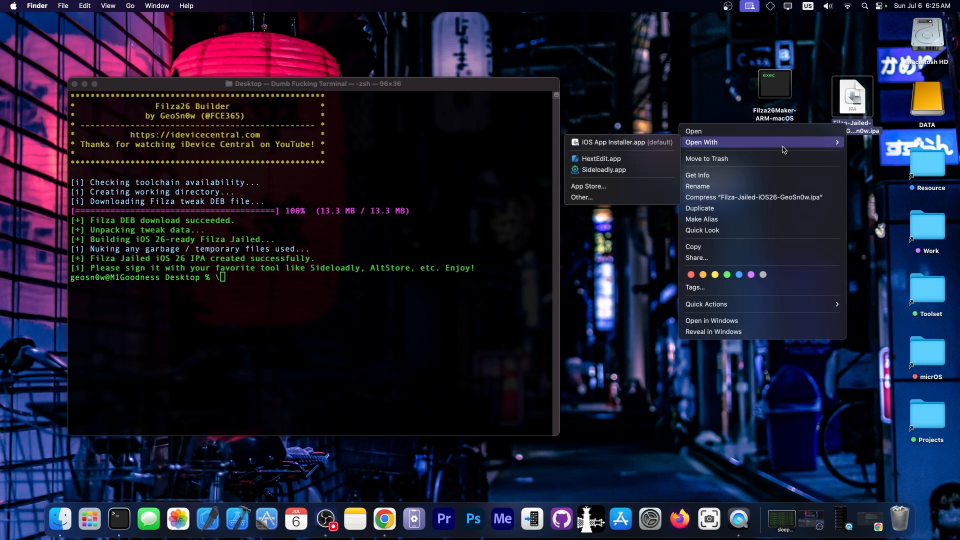
{"action": "left_click", "coordinate": [593, 170]}
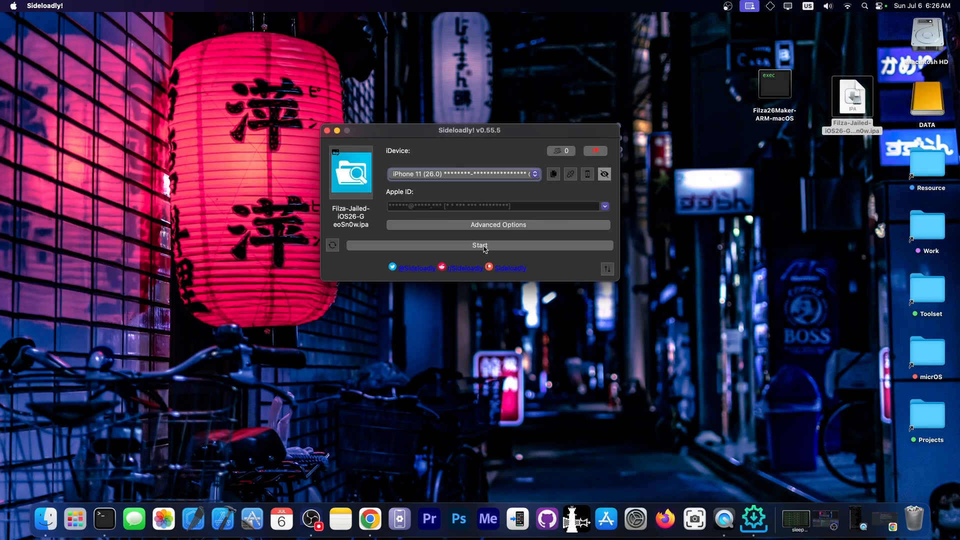
{"action": "left_click", "coordinate": [479, 246]}
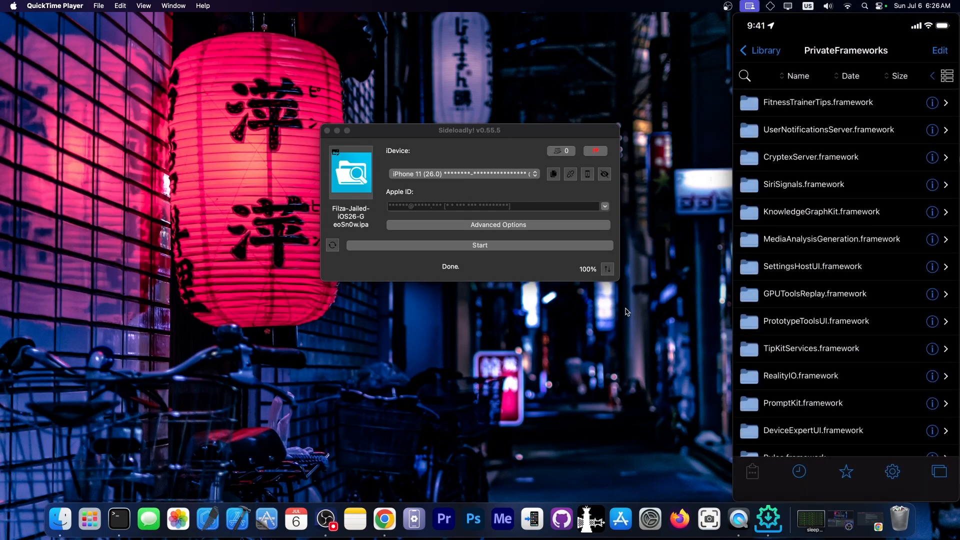
{"action": "scroll", "scroll_direction": "down", "scroll_amount": 3}
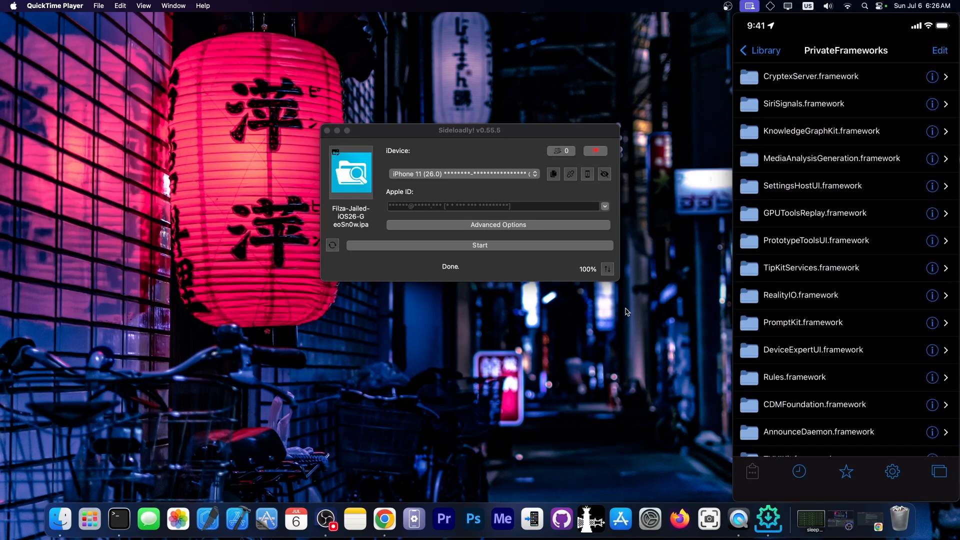
{"action": "left_click", "coordinate": [816, 240]}
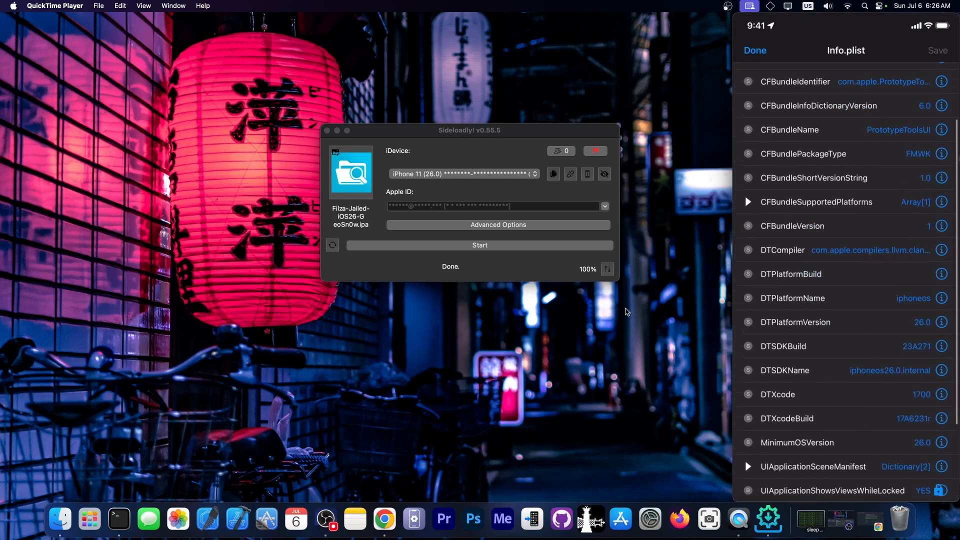
{"action": "left_click", "coordinate": [755, 50]}
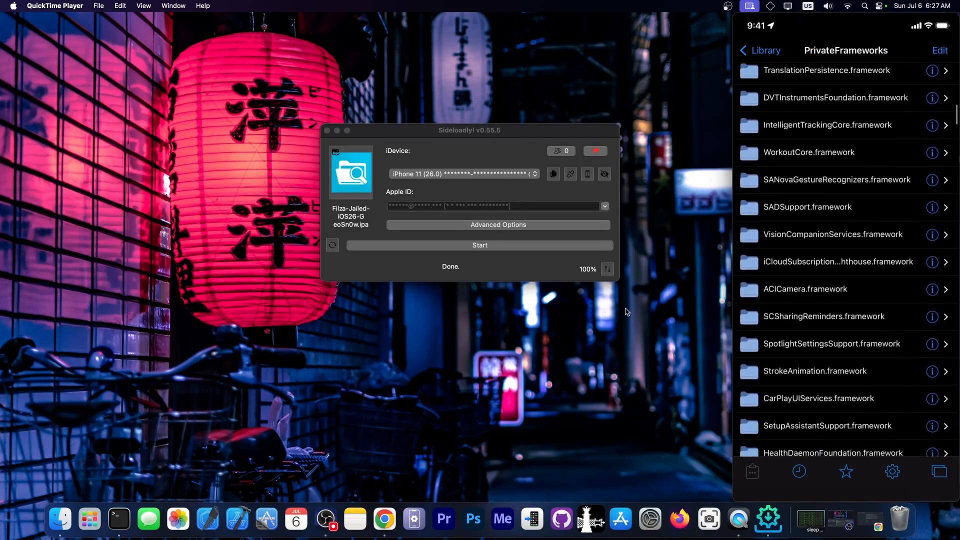
{"action": "scroll", "scroll_direction": "down", "scroll_amount": 3}
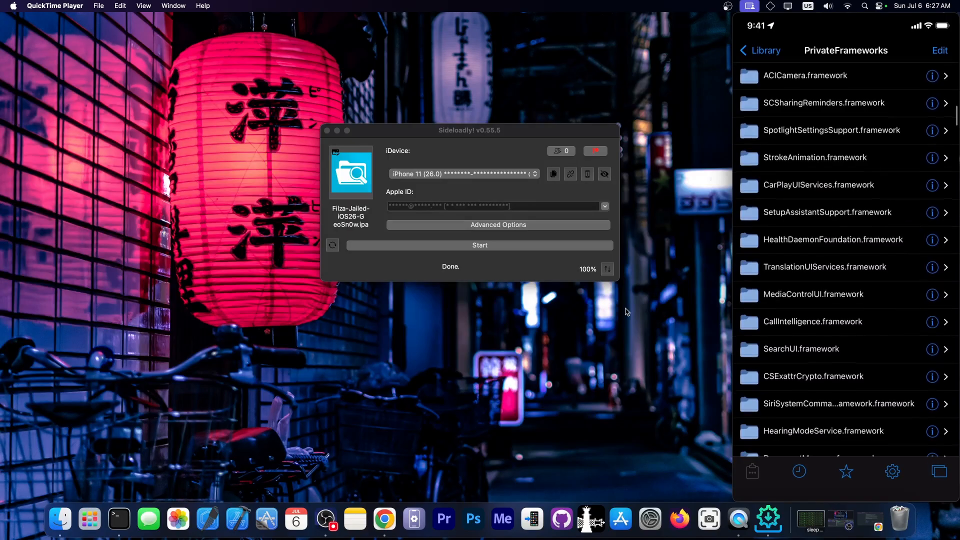
{"action": "scroll", "scroll_direction": "down", "scroll_amount": 3}
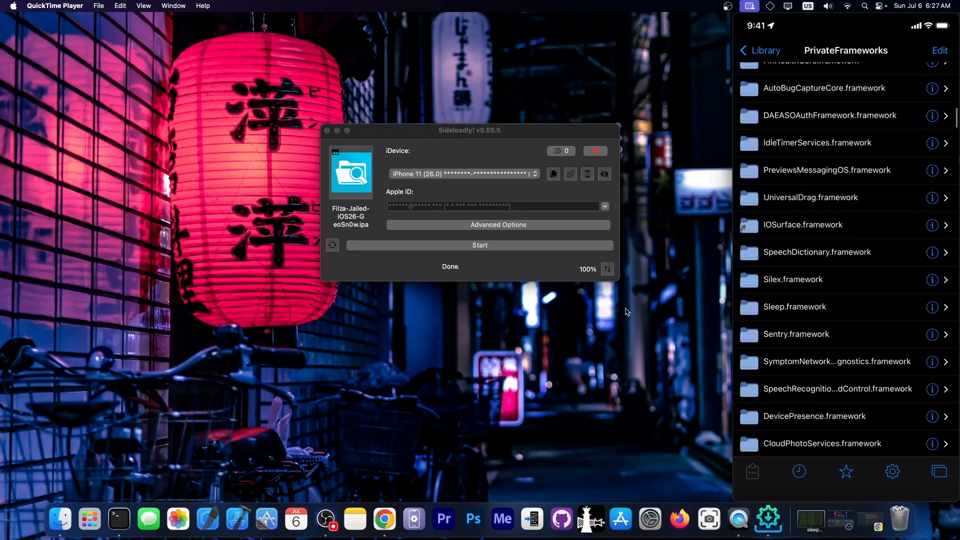
{"action": "scroll", "scroll_direction": "down", "scroll_amount": 3}
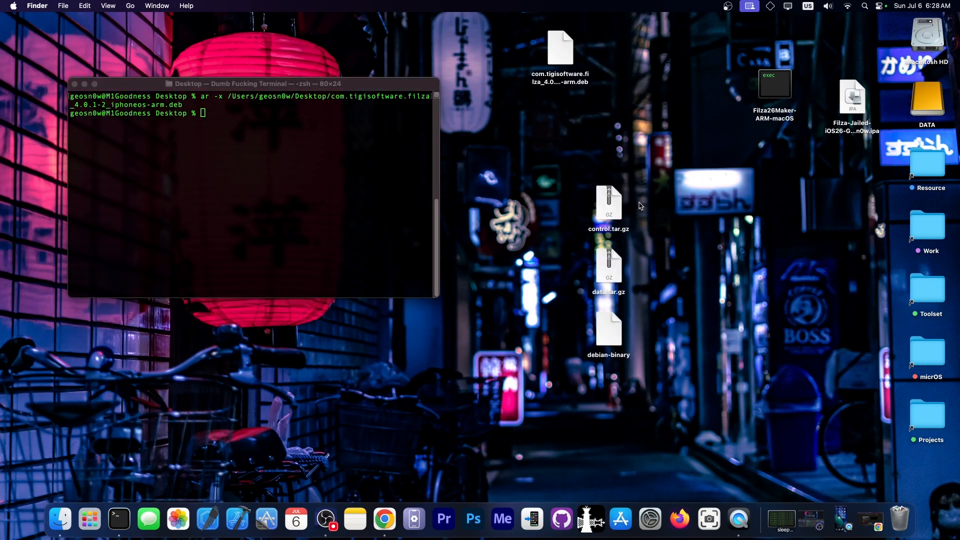
{"action": "mouse_move", "coordinate": [615, 256]}
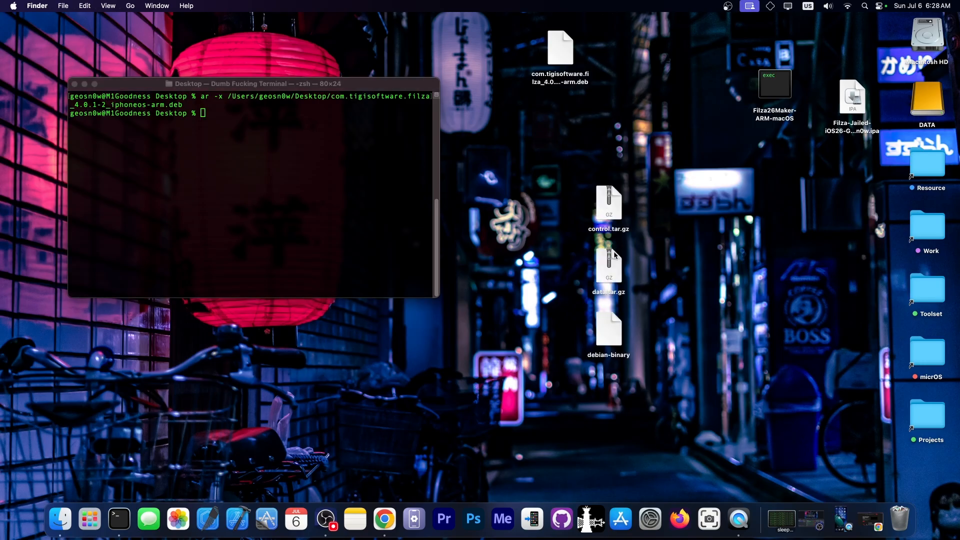
Step: Expand data.tar.gz on the Desktop into a data folder holding Filza.app
{"action": "left_click", "coordinate": [608, 266]}
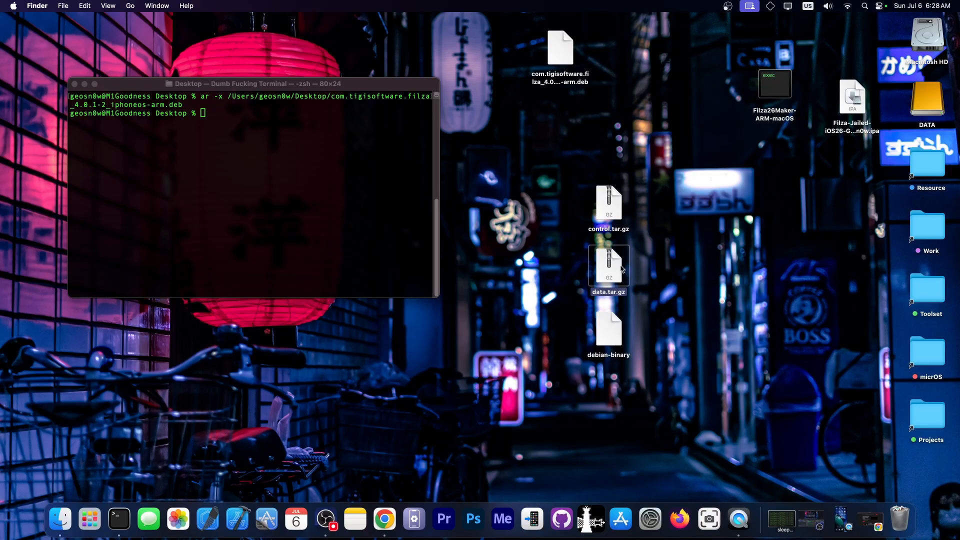
{"action": "double_click", "coordinate": [608, 266]}
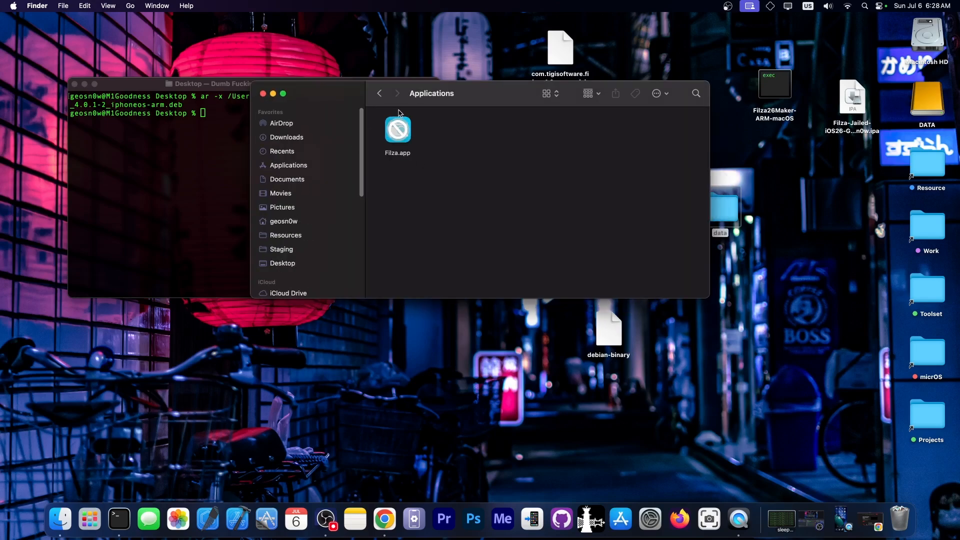
Step: Put Filza.app in a new Payload folder, compress it and keep the .ipa extension
{"action": "right_click", "coordinate": [398, 129]}
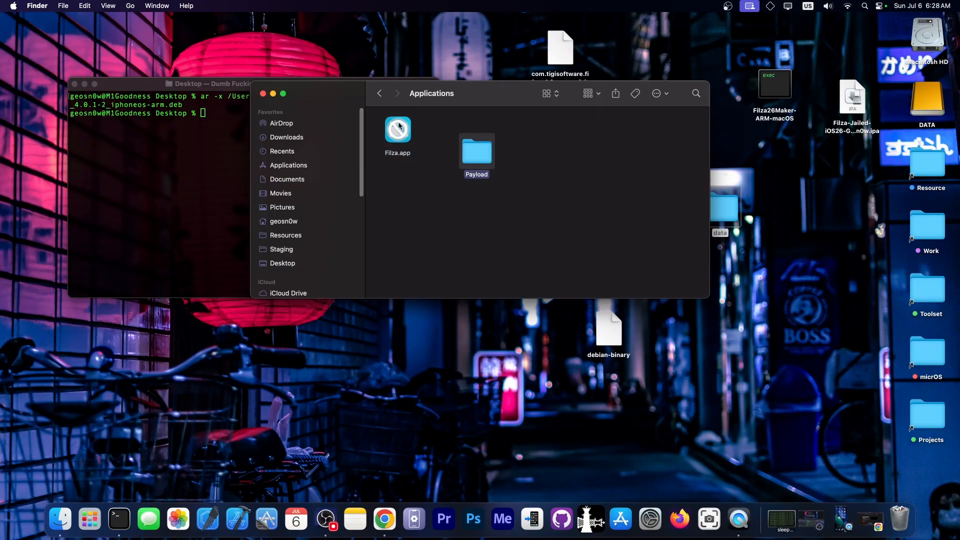
{"action": "right_click", "coordinate": [476, 150]}
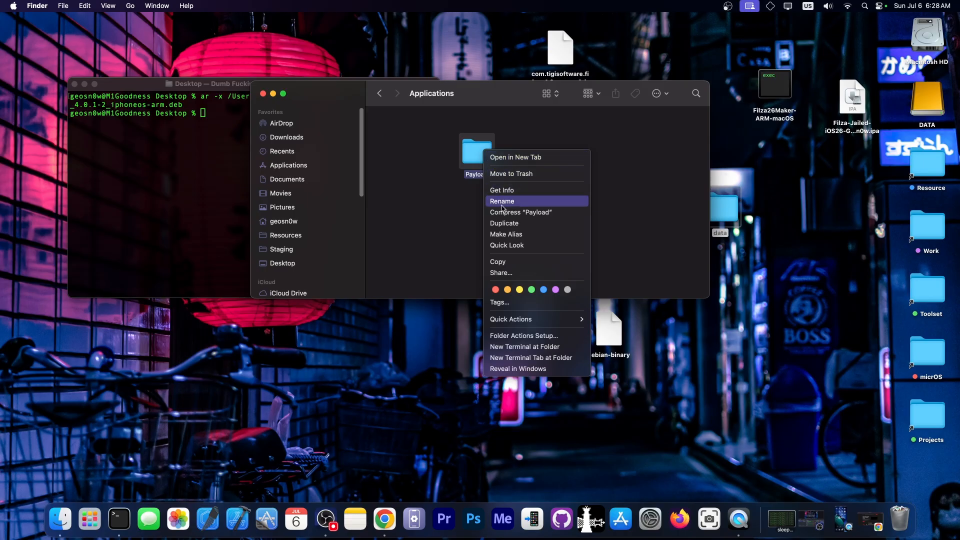
{"action": "left_click", "coordinate": [521, 212]}
{"action": "type", "text": "Payload.ipa"}
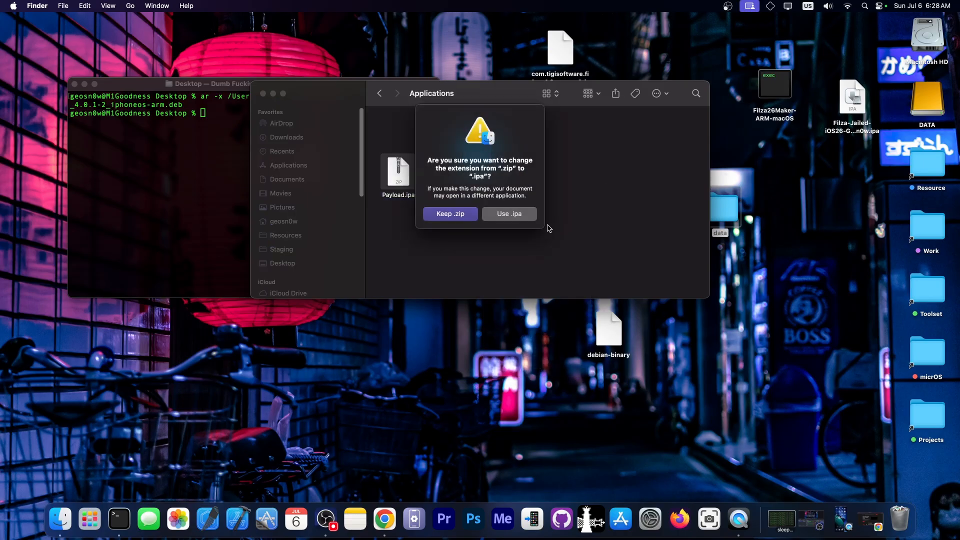
{"action": "left_click", "coordinate": [509, 214]}
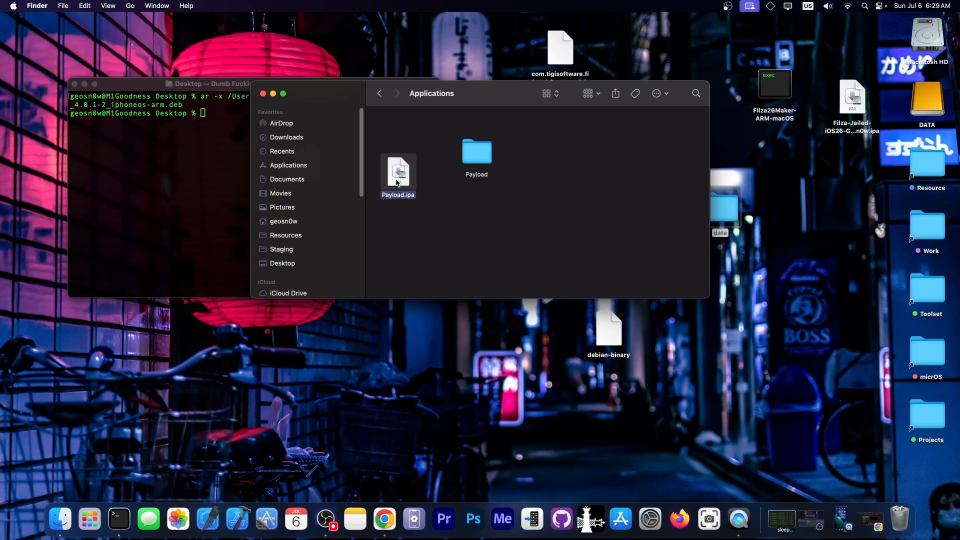
Step: Close the Applications Finder window and the Terminal window
{"action": "left_click", "coordinate": [264, 93]}
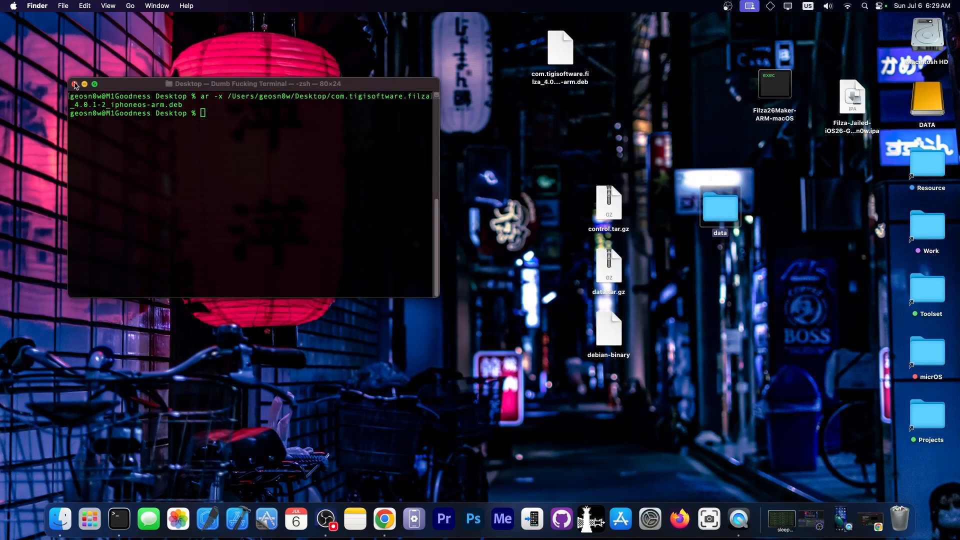
{"action": "left_click", "coordinate": [75, 85]}
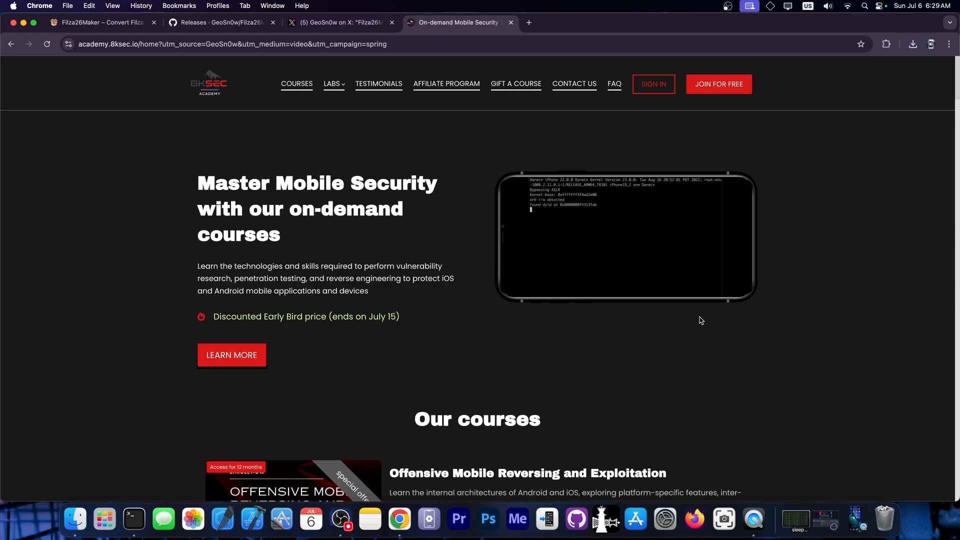
Step: From the 8kSec courses list, view the Offensive iOS Internals course objectives, prerequisites and syllabus
{"action": "scroll", "scroll_direction": "down", "scroll_amount": 3}
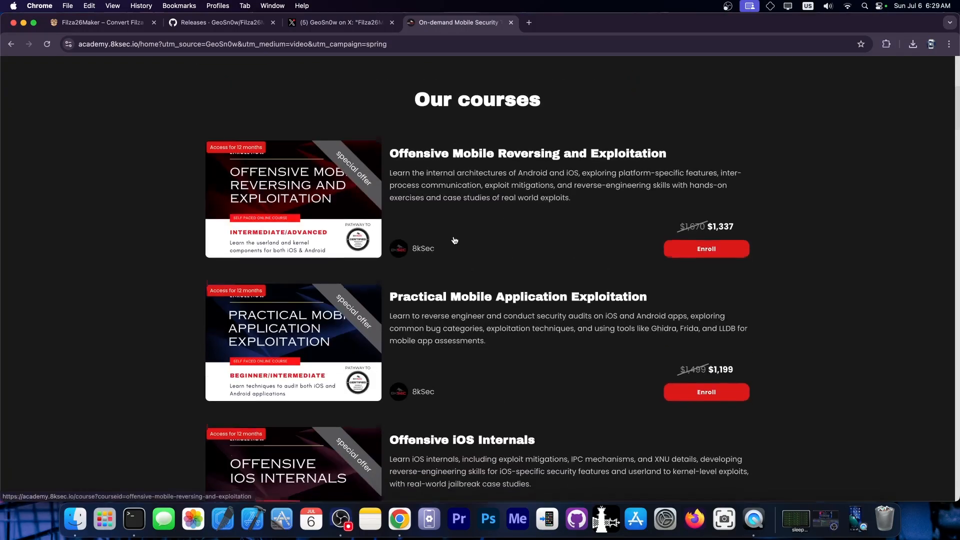
{"action": "scroll", "scroll_direction": "down", "scroll_amount": 3}
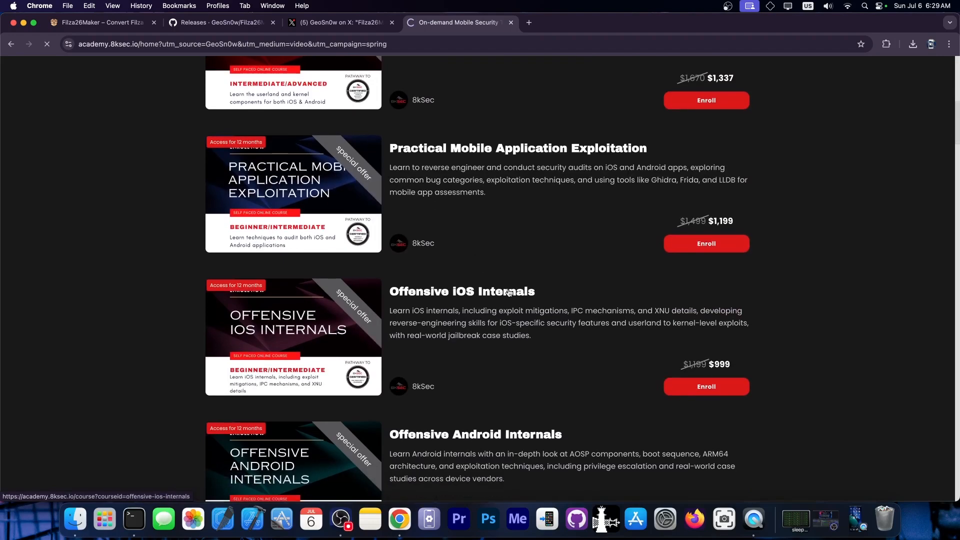
{"action": "left_click", "coordinate": [463, 291]}
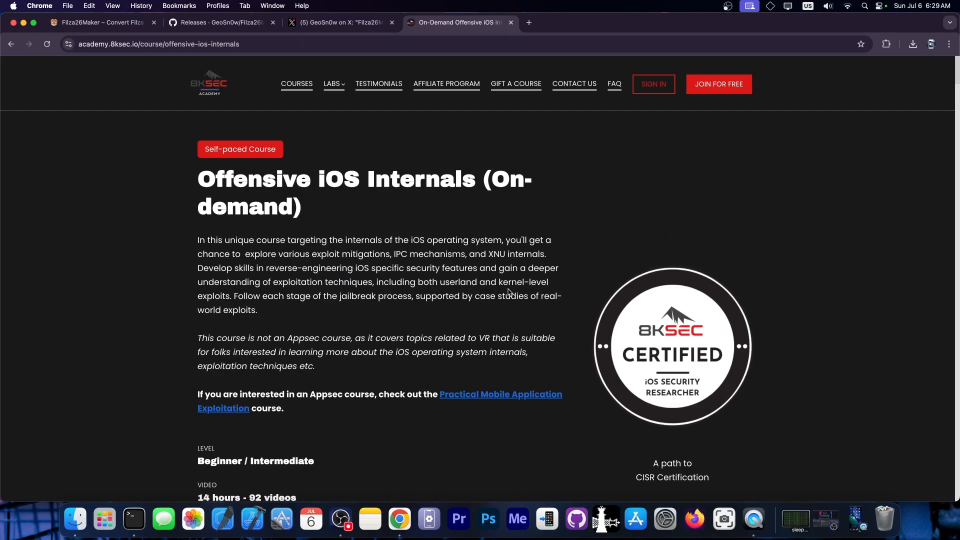
{"action": "scroll", "scroll_direction": "down", "scroll_amount": 3}
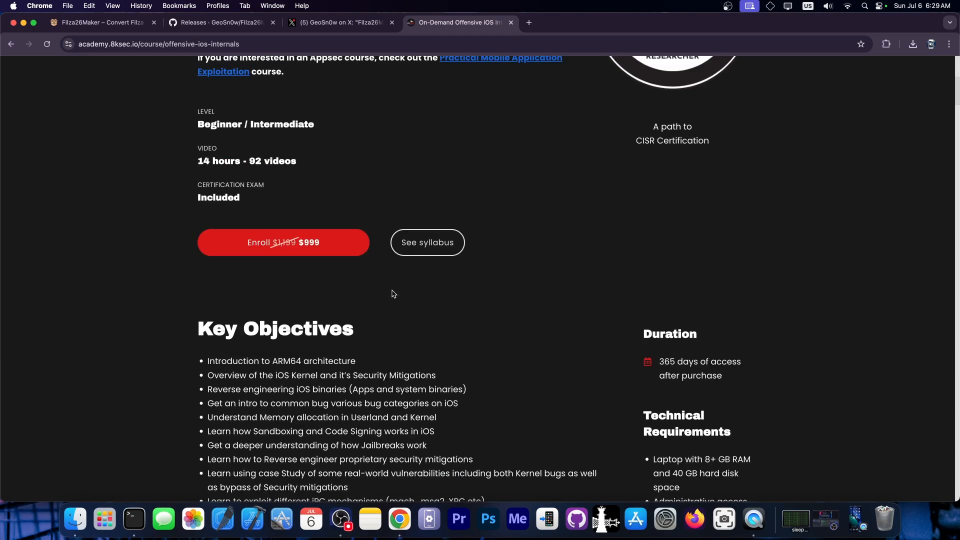
{"action": "double_click", "coordinate": [217, 161]}
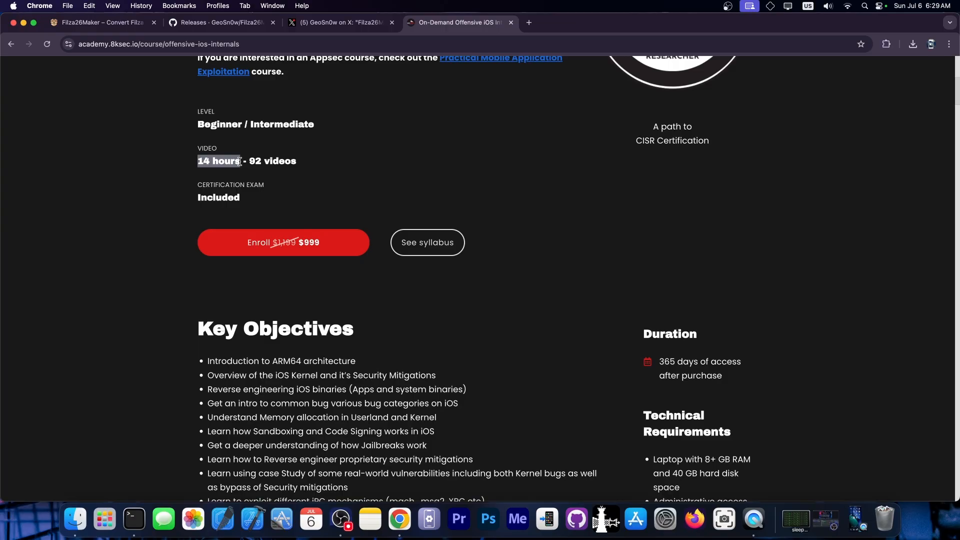
{"action": "scroll", "scroll_direction": "down", "scroll_amount": 3}
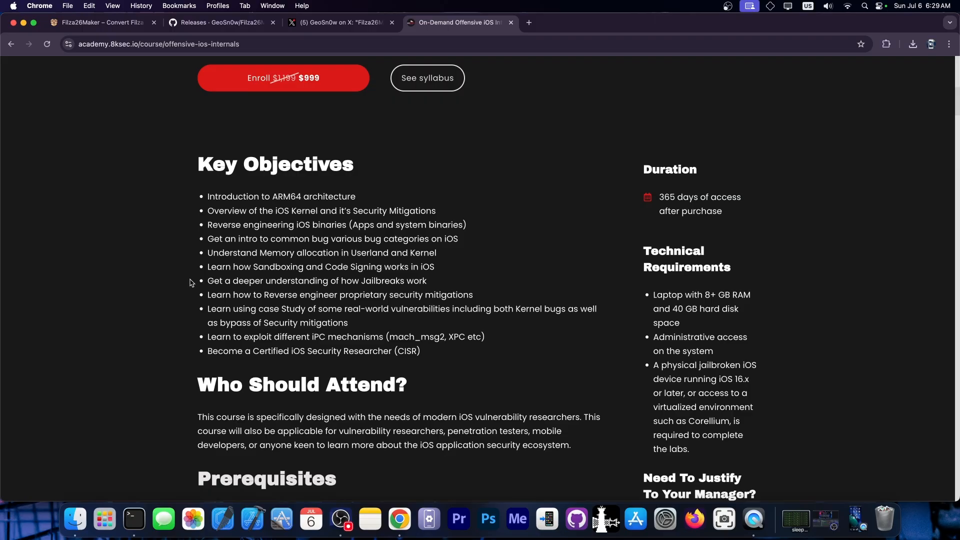
{"action": "scroll", "scroll_direction": "down", "scroll_amount": 3}
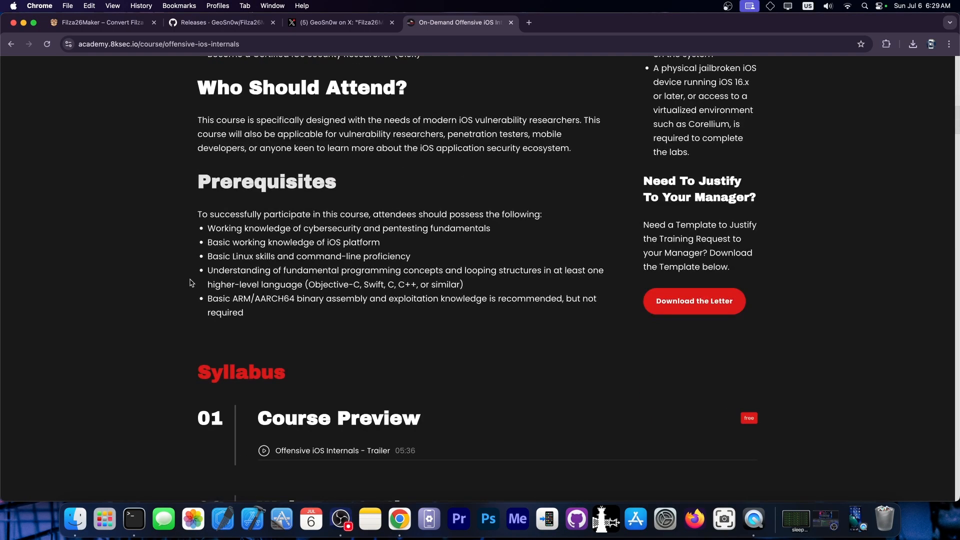